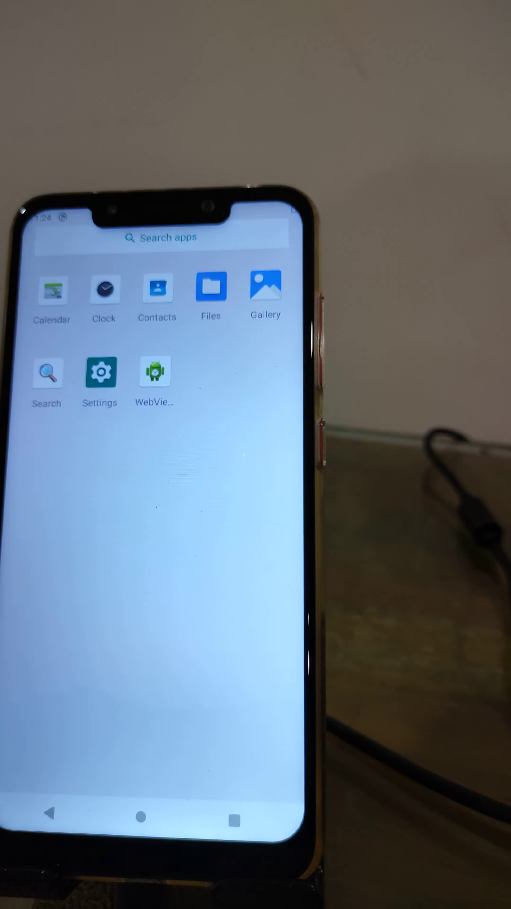
- Go into Settings and reach the About phone page showing the kernel version
left_click(98, 372)
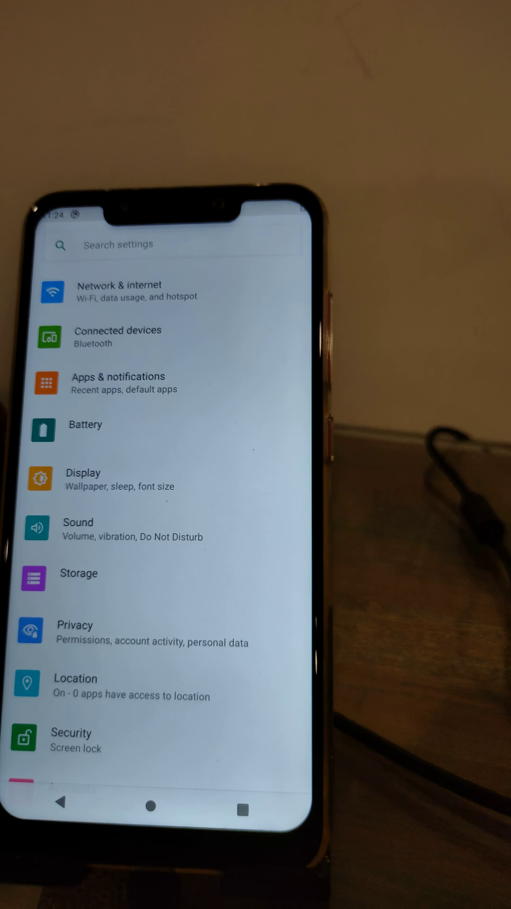
scroll("down", 3)
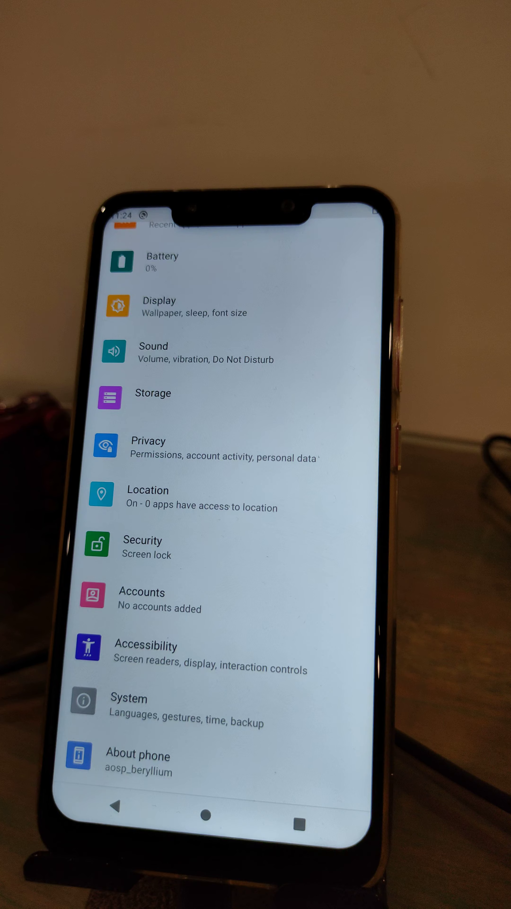
left_click(138, 754)
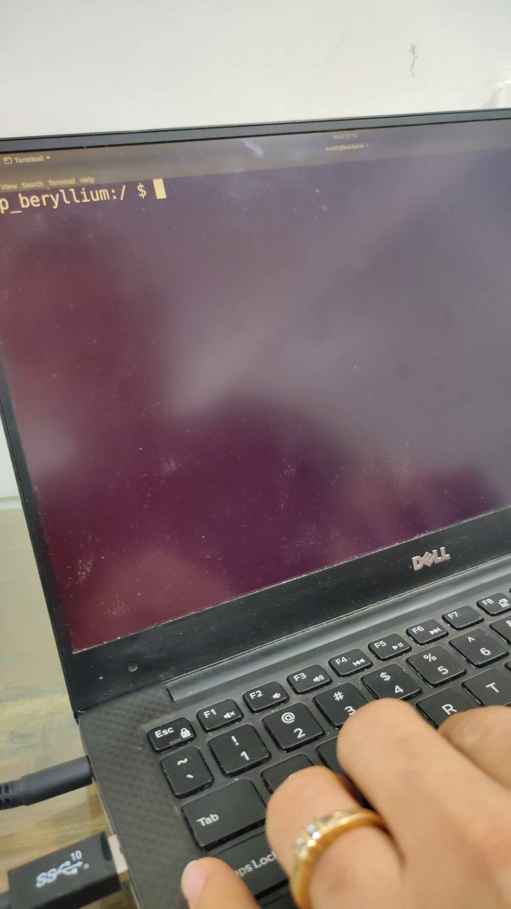
- Run cat /proc/version in the adb shell to print the Linux 5.4.17 kernel string
type("cat")
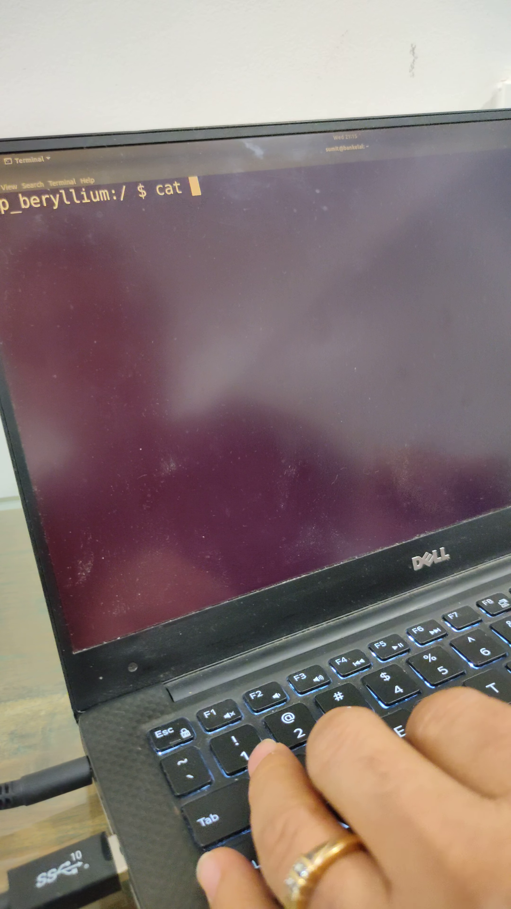
type("/proc/version")
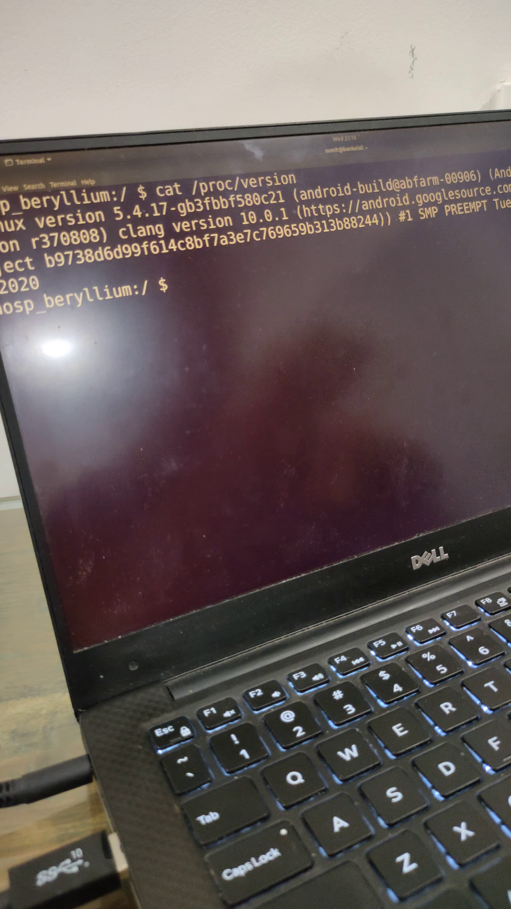
type("l")
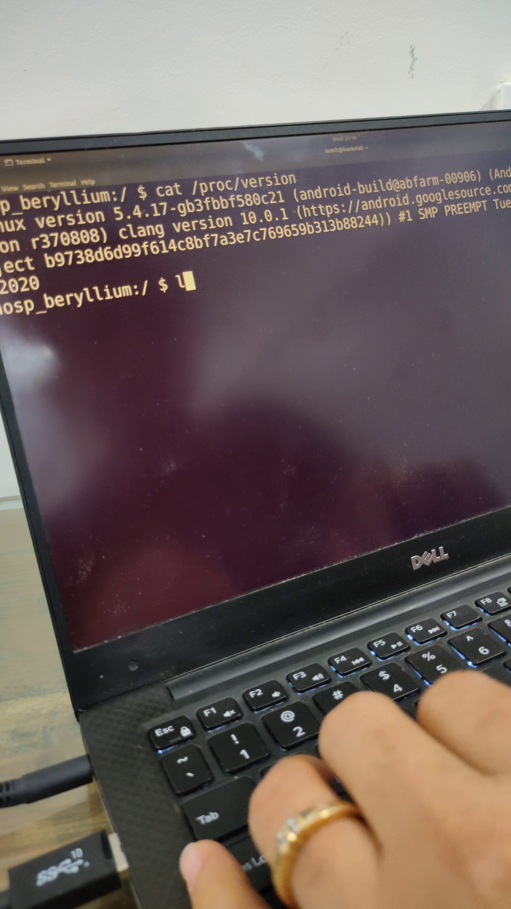